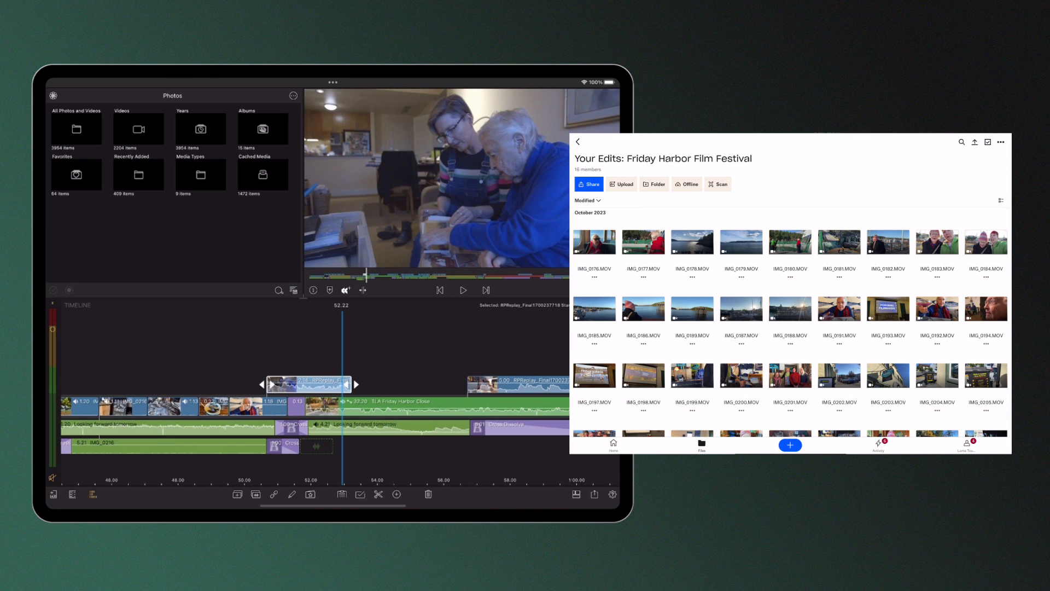
Open the Restore Project Backup list from the Projects screen's Import & Restore menu.
scroll(down, 3)
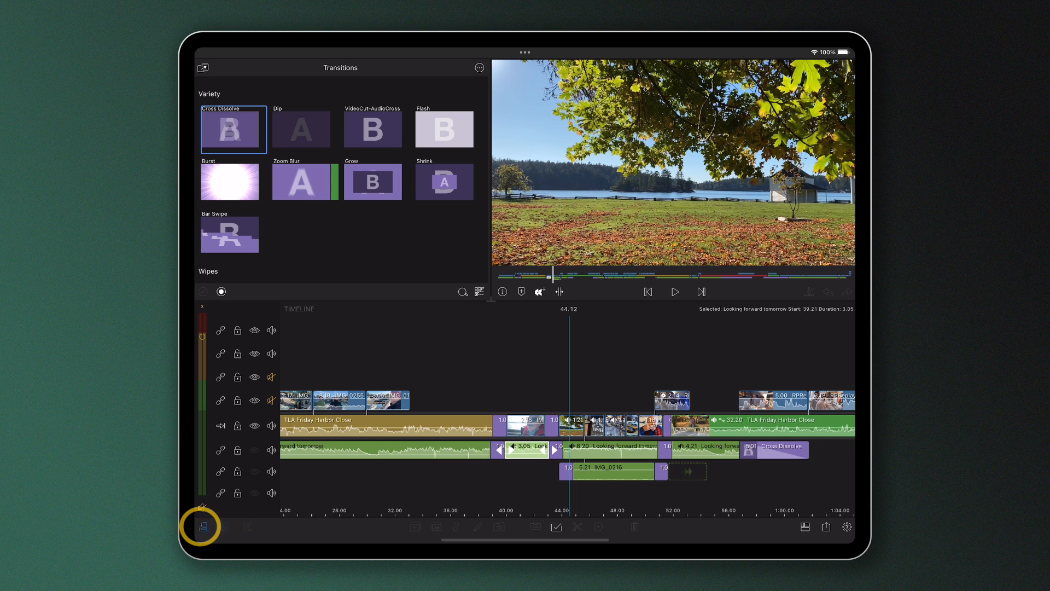
click(203, 526)
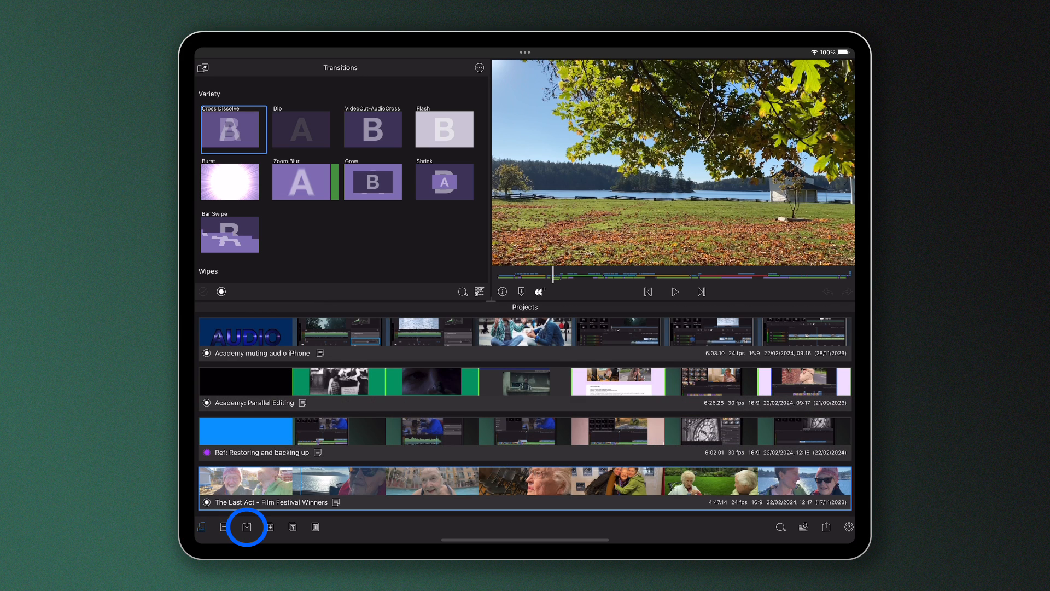
click(245, 526)
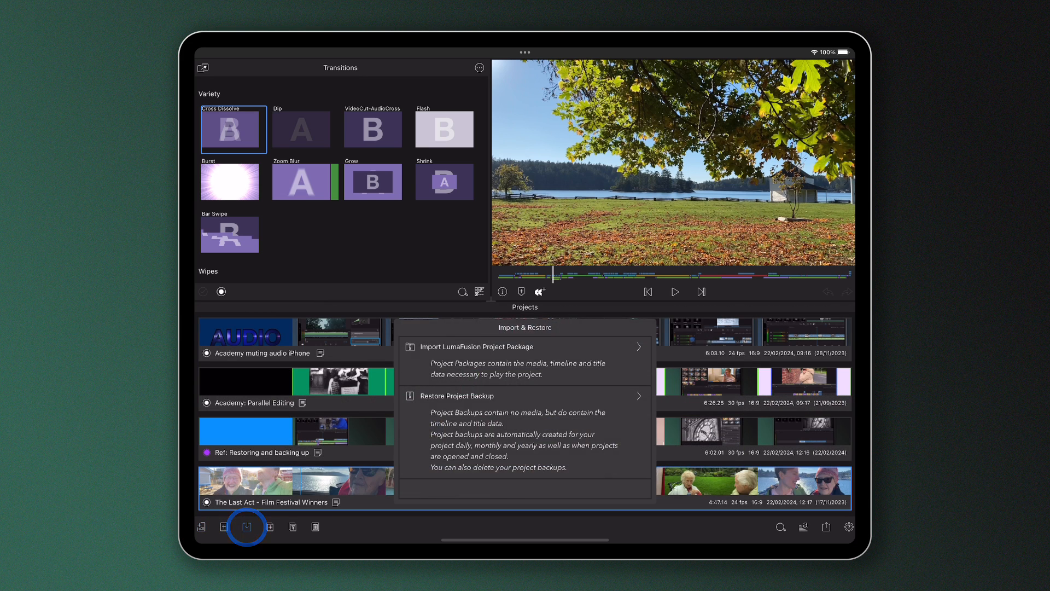
click(549, 405)
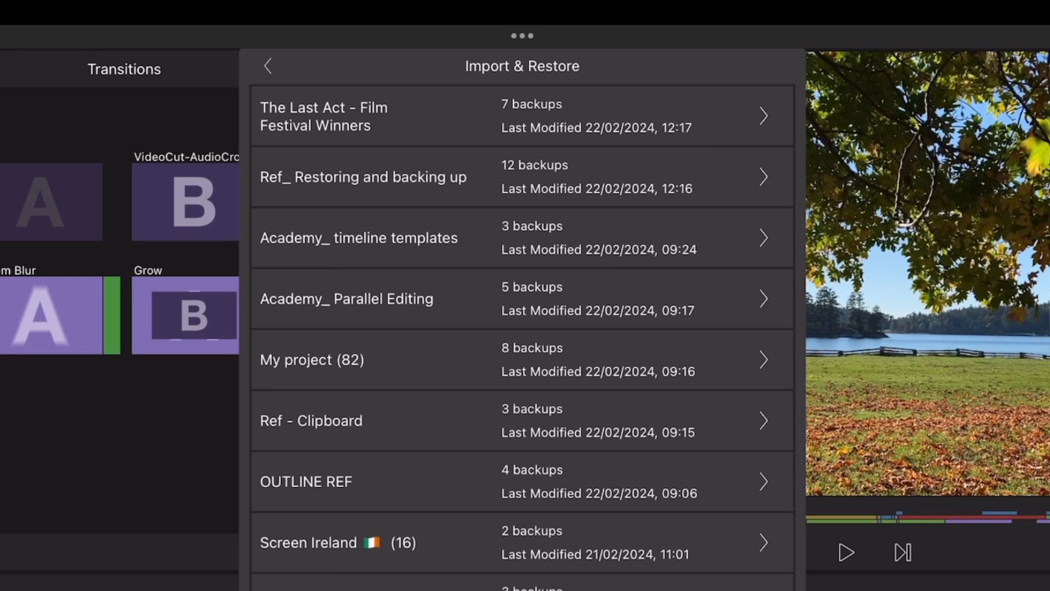
Expand The Last Act - Film Festival Winners entry to list its seven dated backups.
click(522, 115)
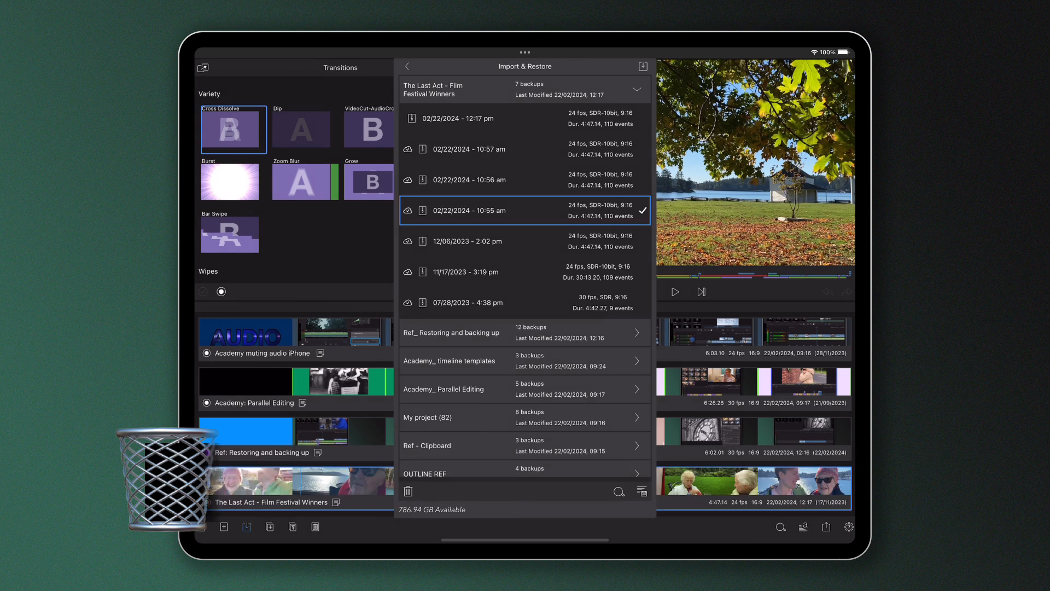
Delete the selected backup, choosing the Delete from Device/iCloud location.
click(407, 491)
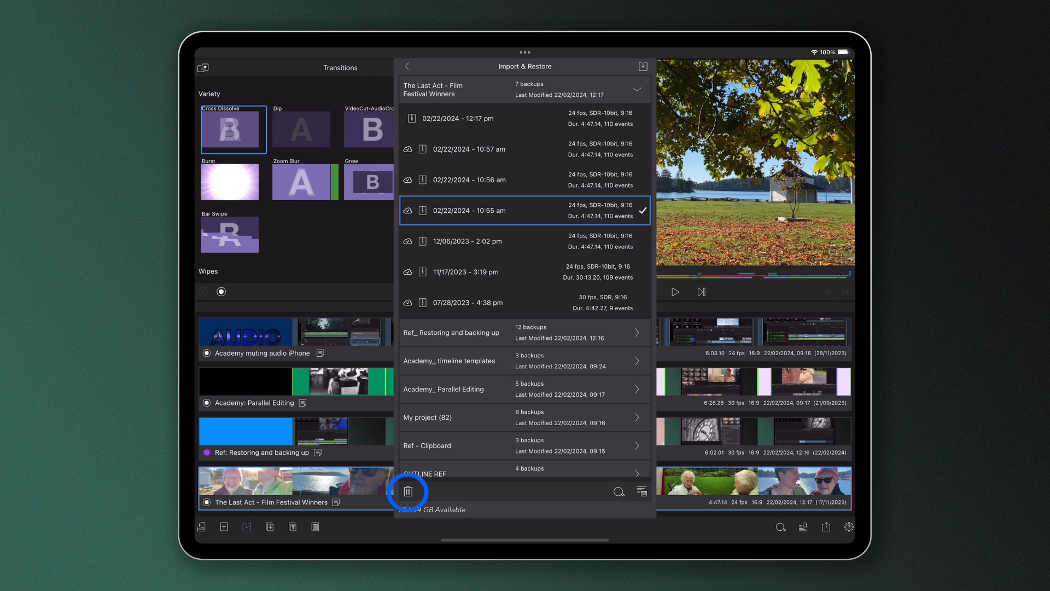
click(408, 491)
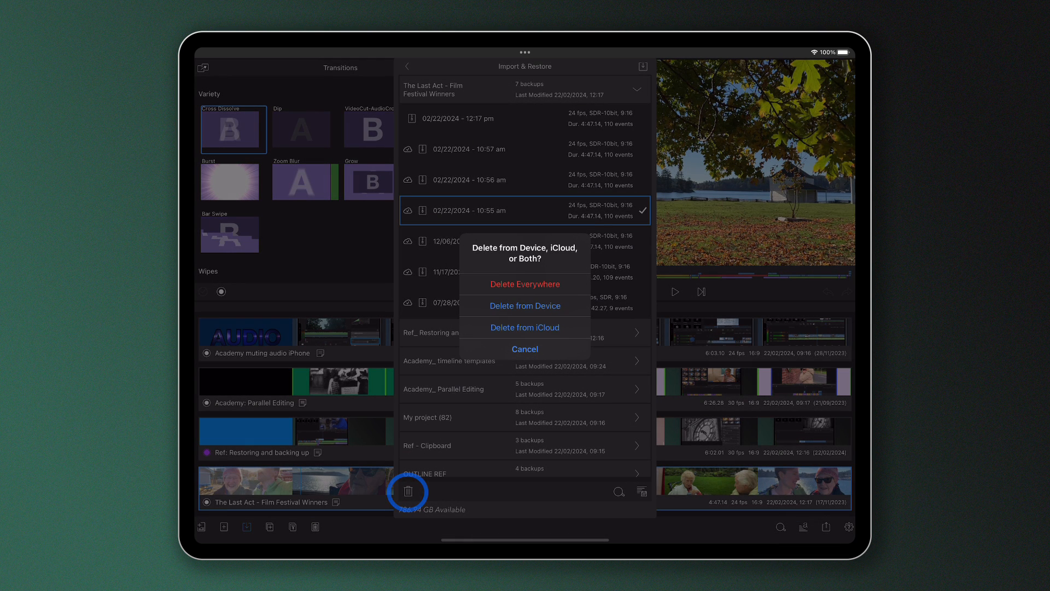
click(524, 349)
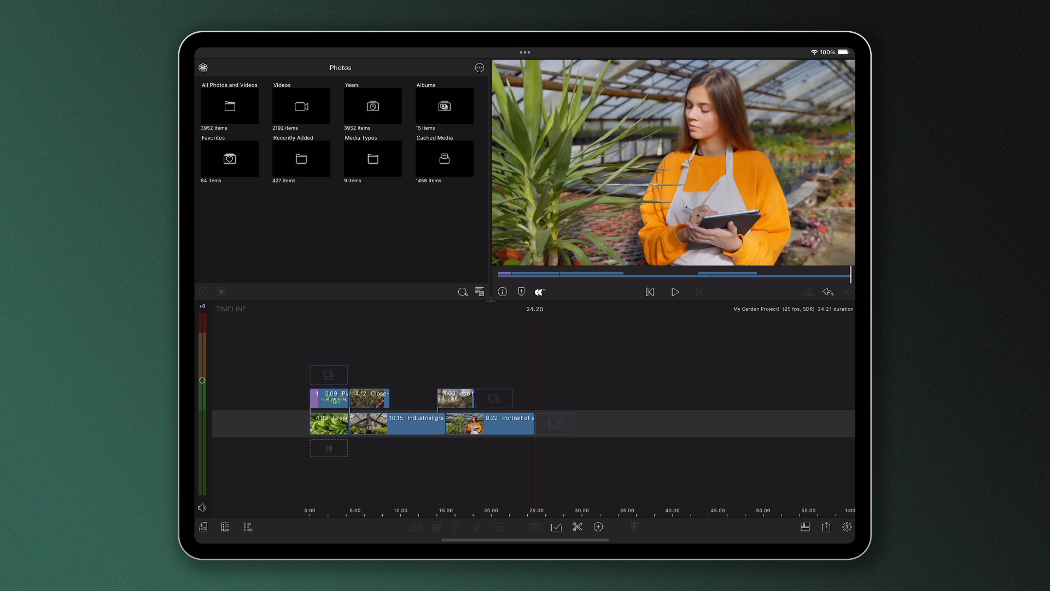
Export My Garden Project! as a LumaFusion Project Package from the Share/Export menu.
click(826, 526)
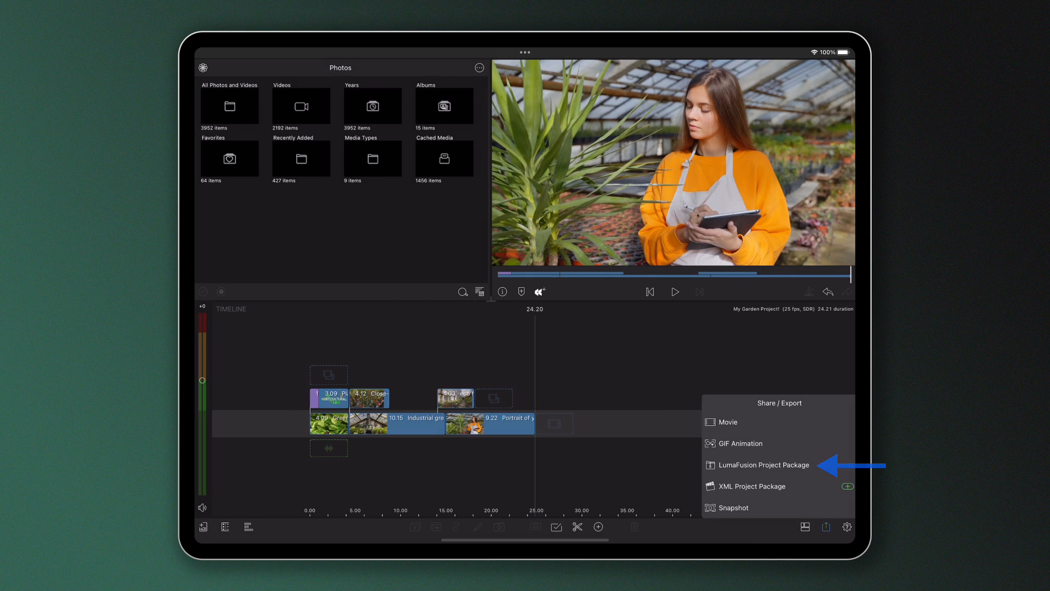
click(763, 464)
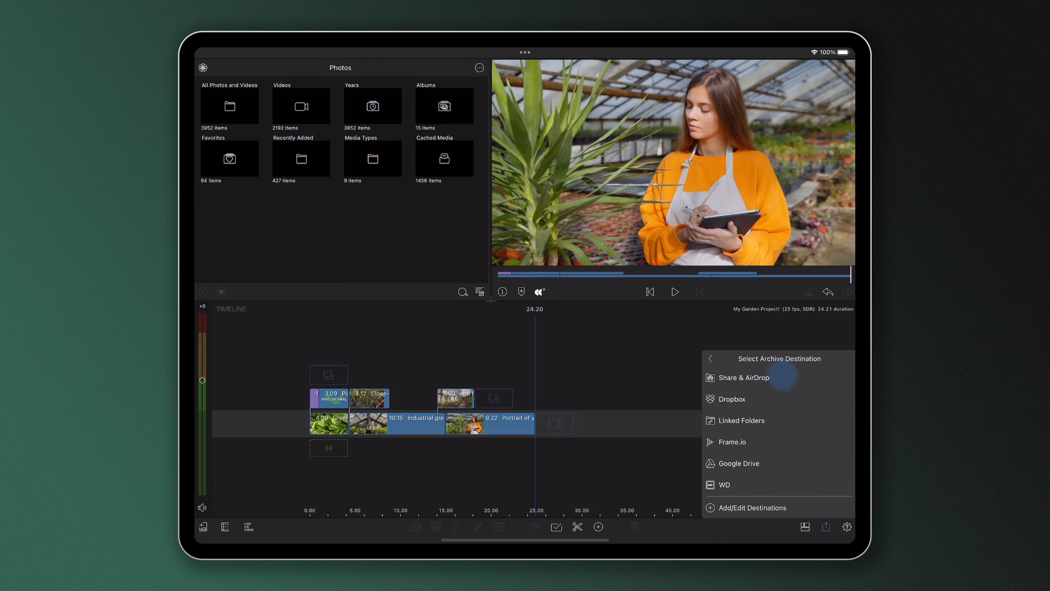
Share the package via Share & AirDrop, setting Include to the media option.
click(743, 377)
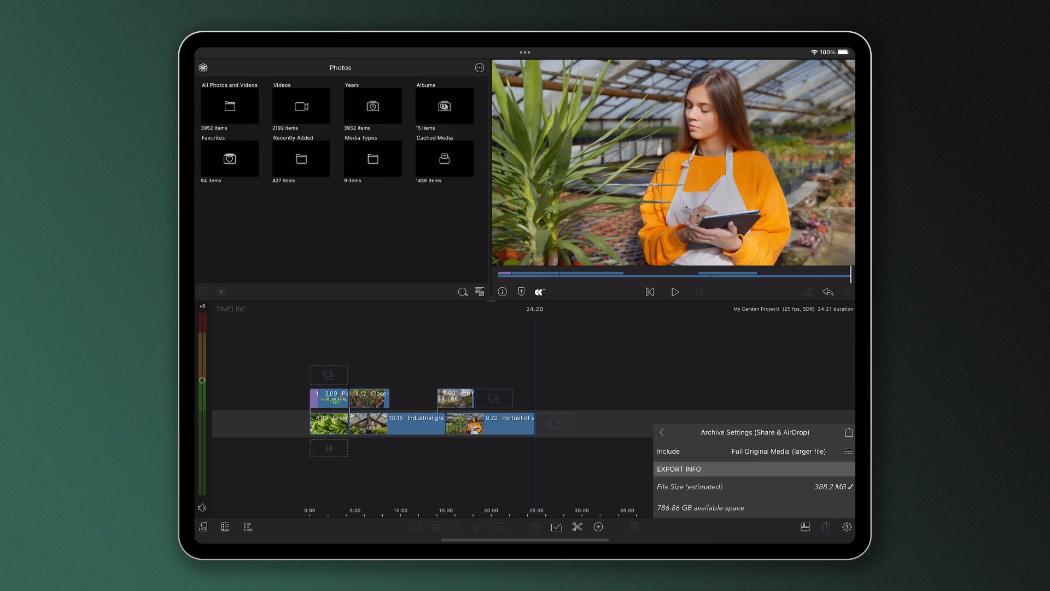
click(778, 451)
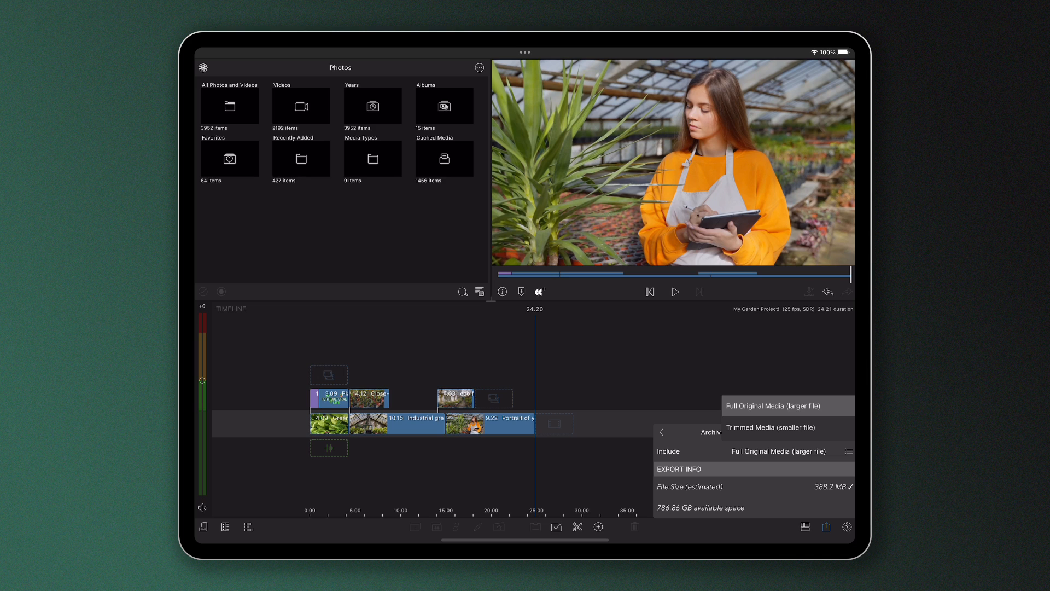
click(775, 426)
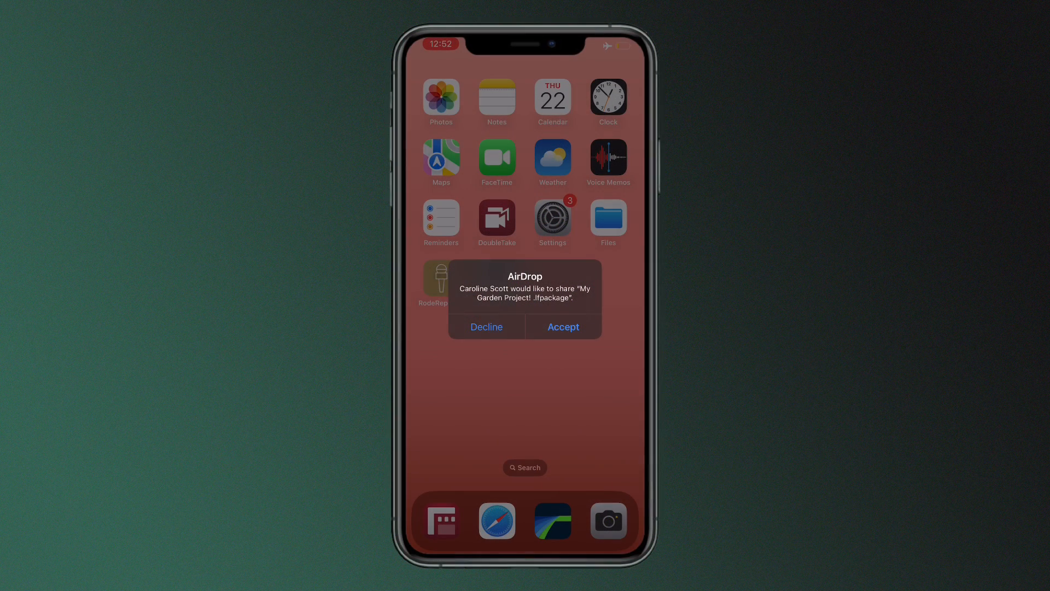
Accept the AirDrop alert for the My Garden Project! .lfpackage on the iPhone.
click(562, 326)
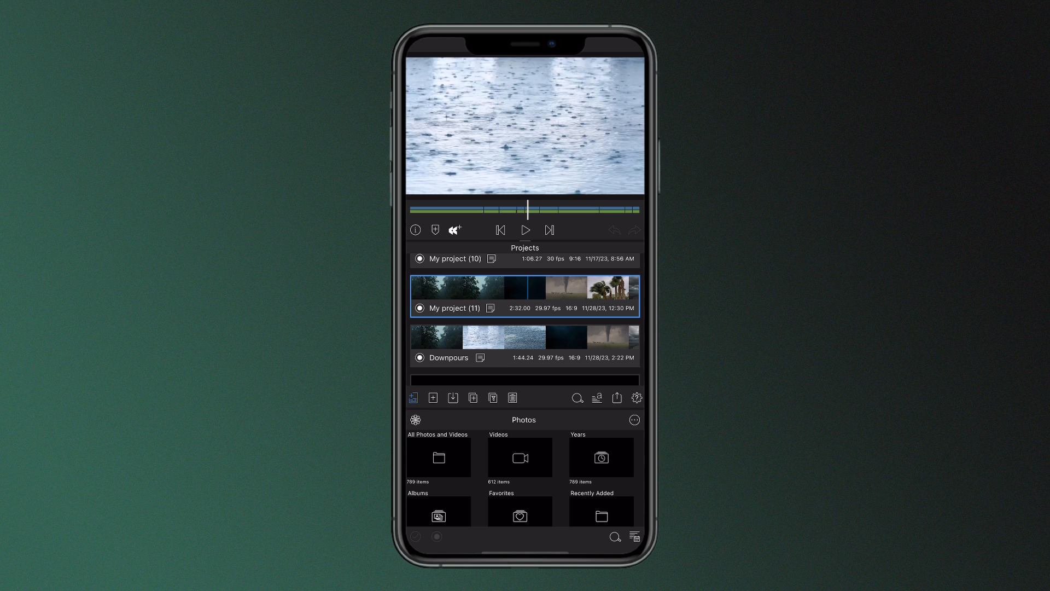
Import the My Garden Project package from the Files app into LumaFusion.
click(453, 397)
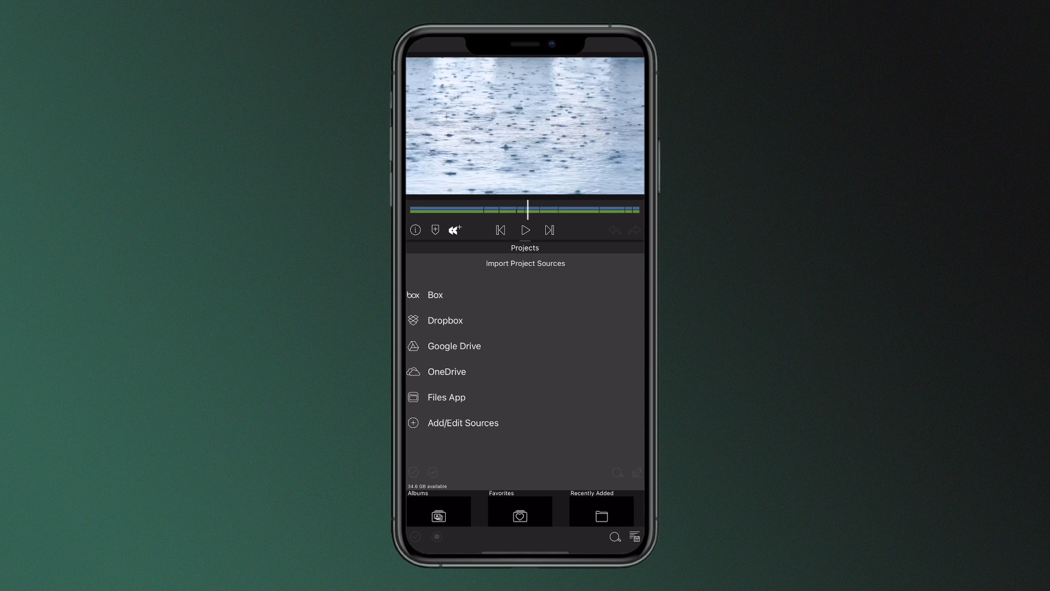
click(445, 396)
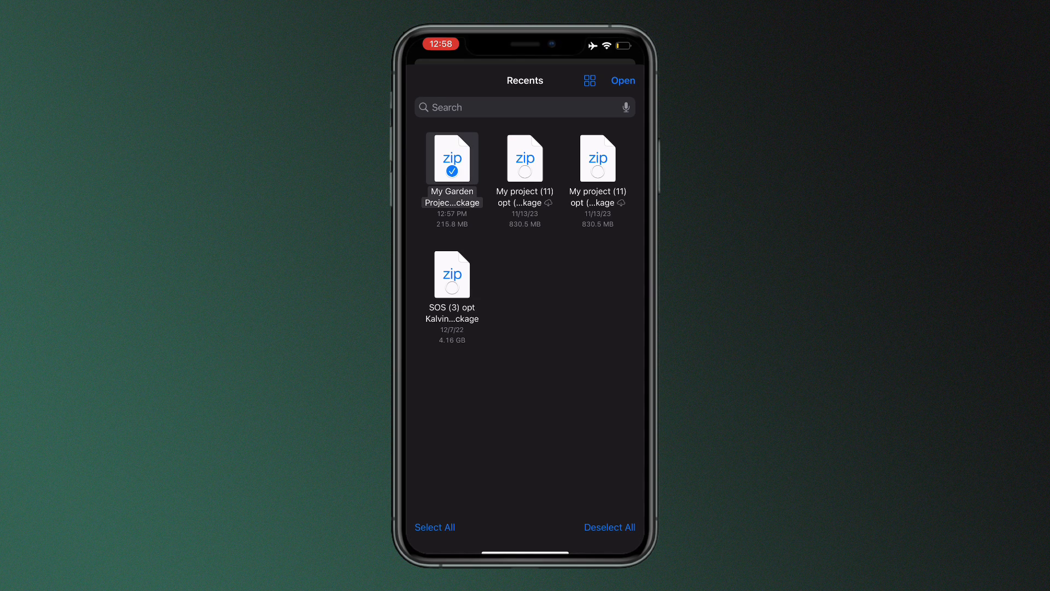
click(621, 80)
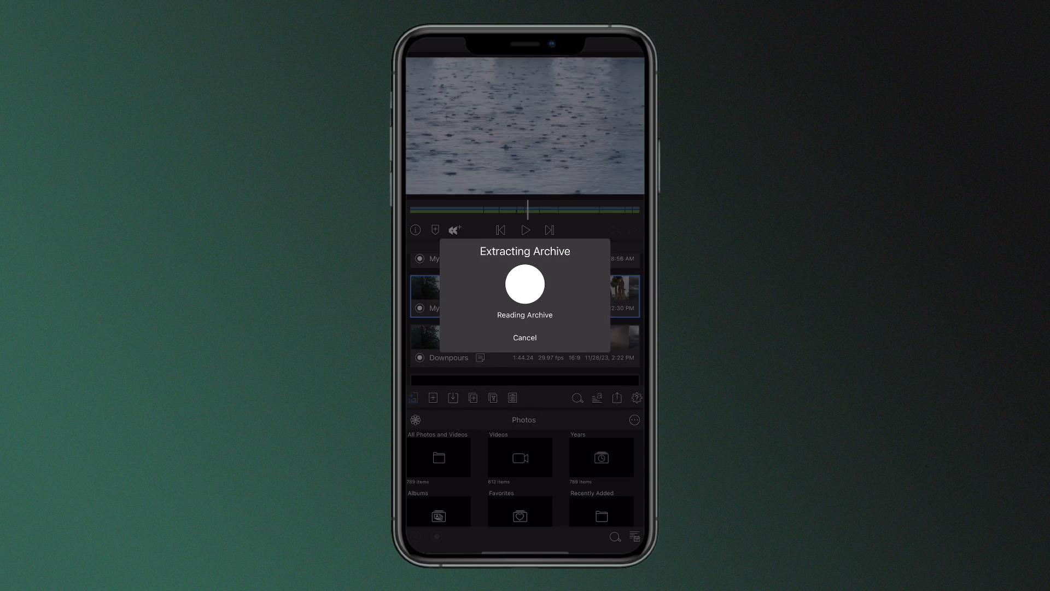